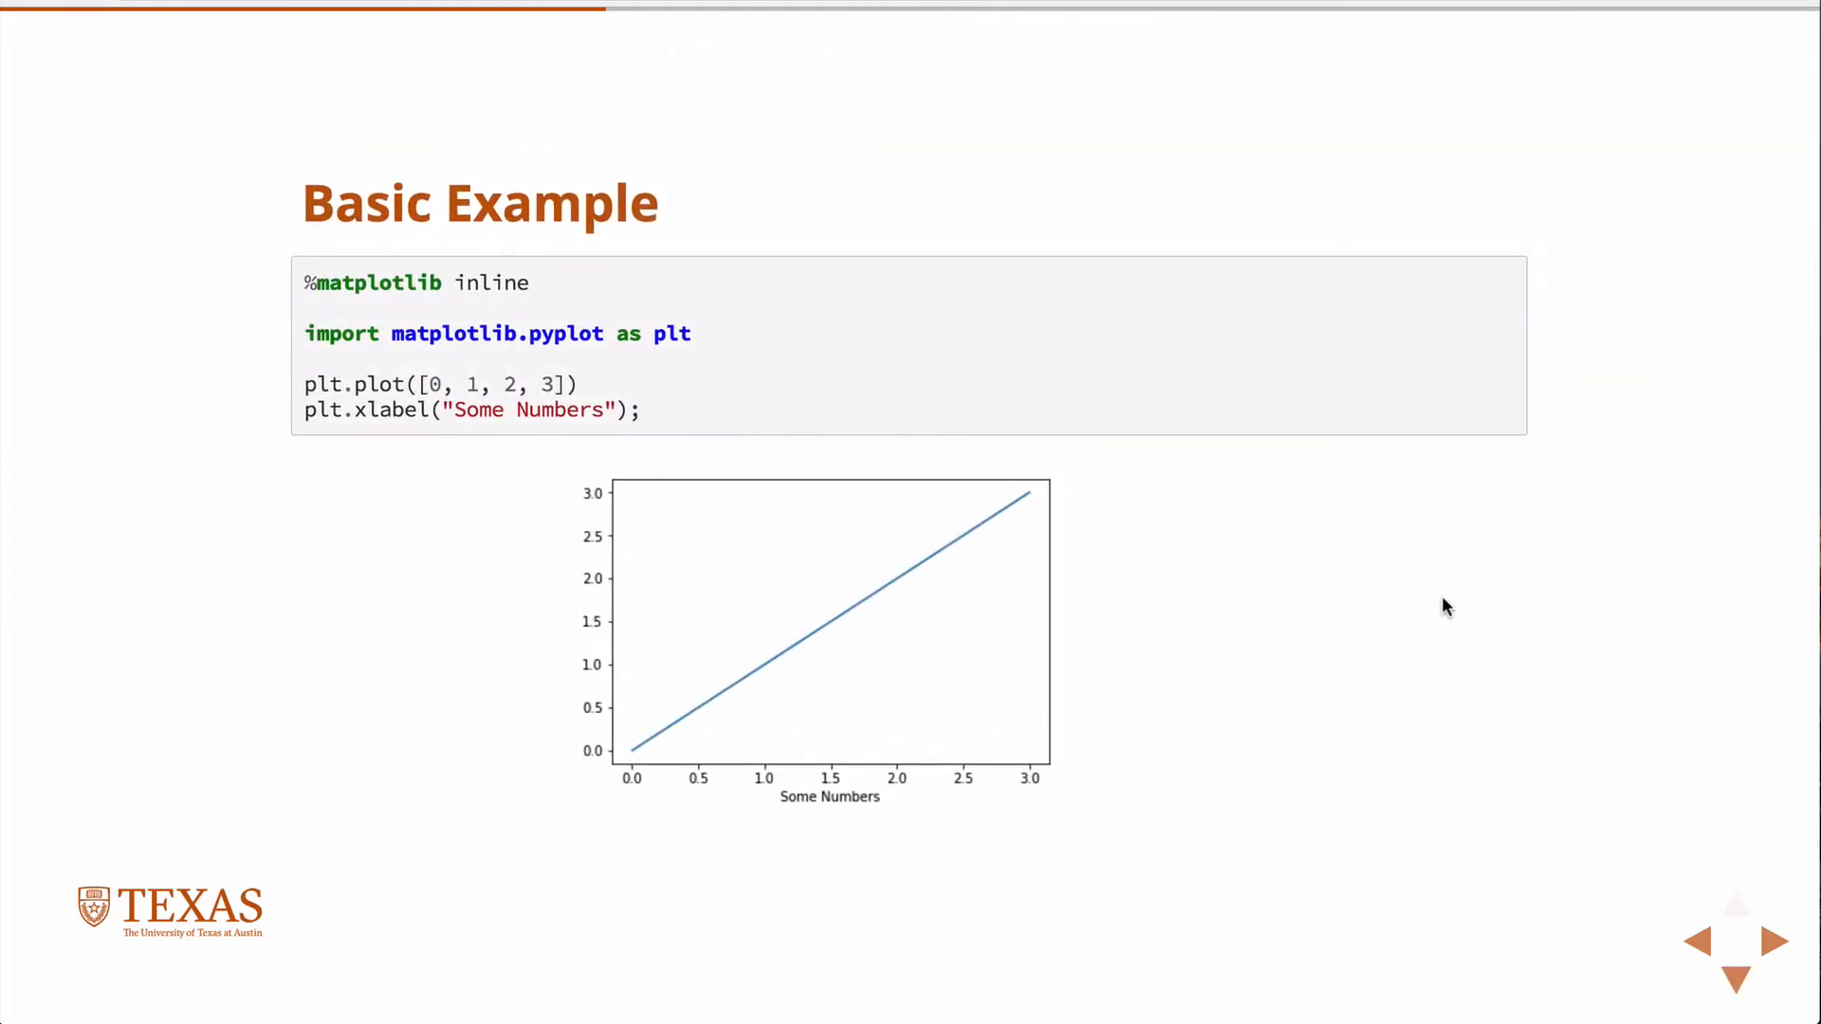
{"action": "mouse_move", "coordinate": [521, 310]}
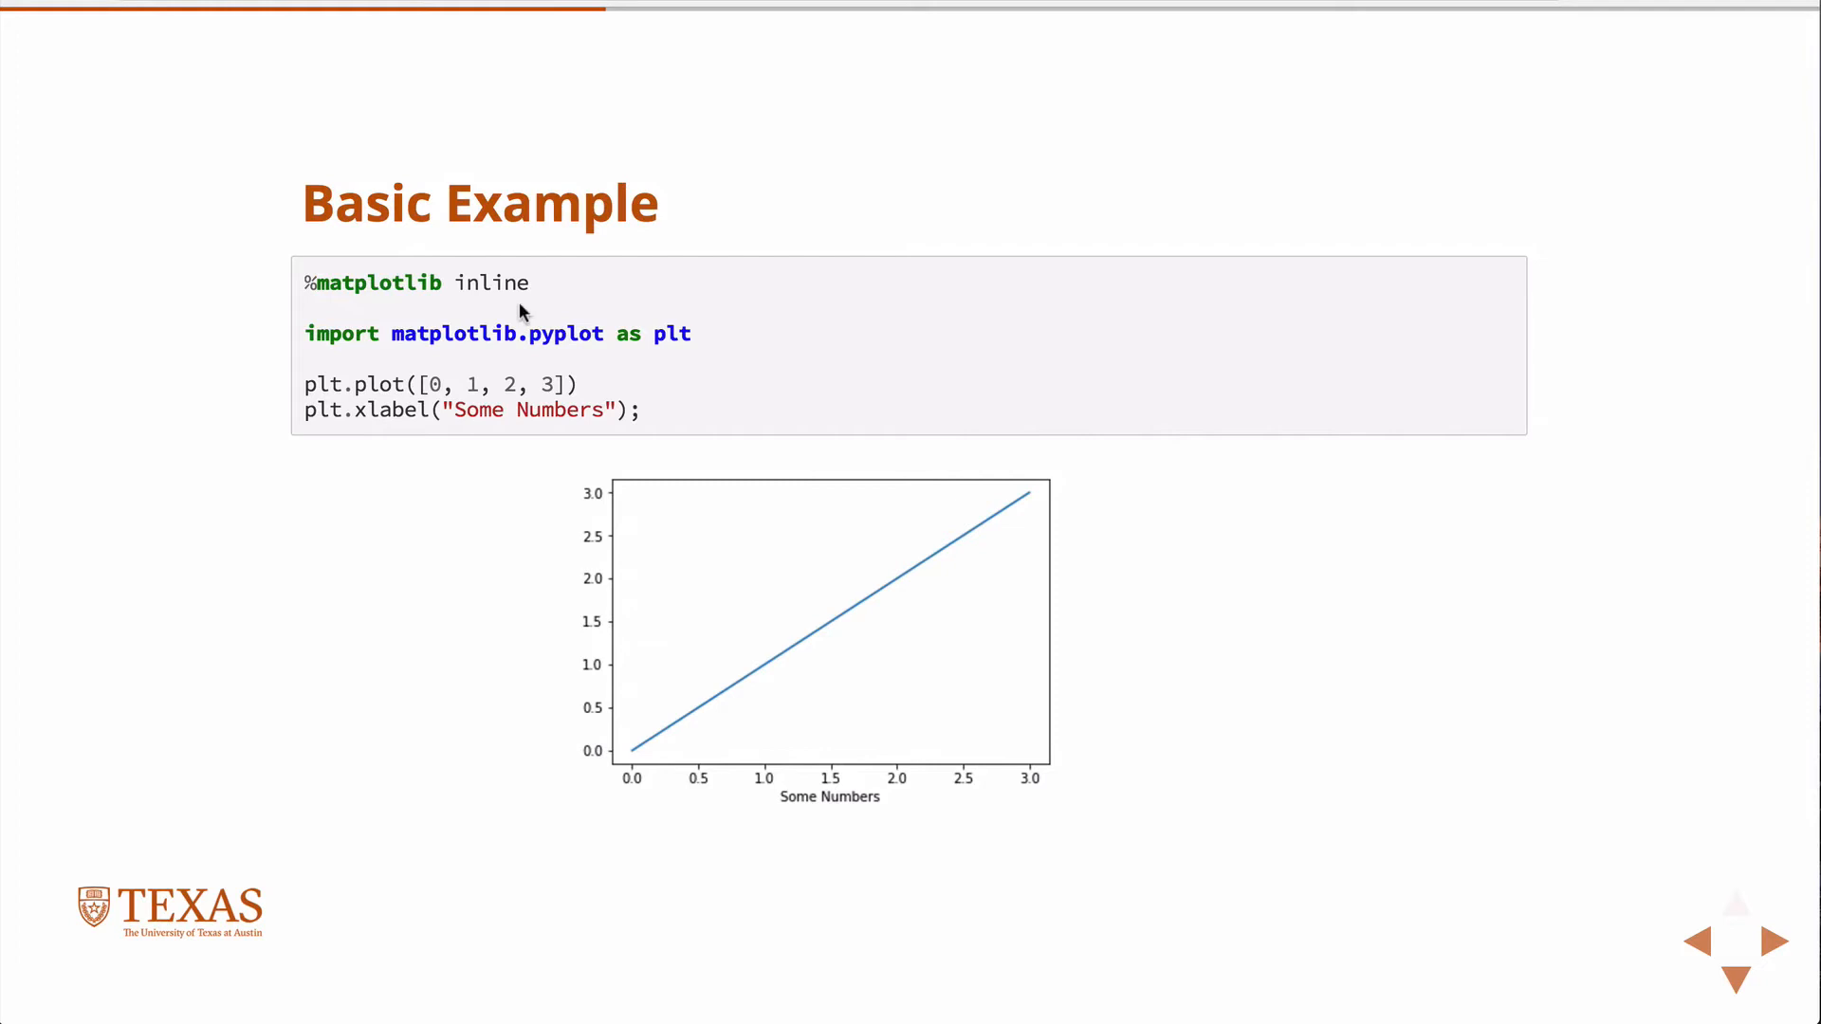
Highlight the '%matplotlib inline' line in the Basic Example code block.
{"action": "double_click", "coordinate": [372, 283]}
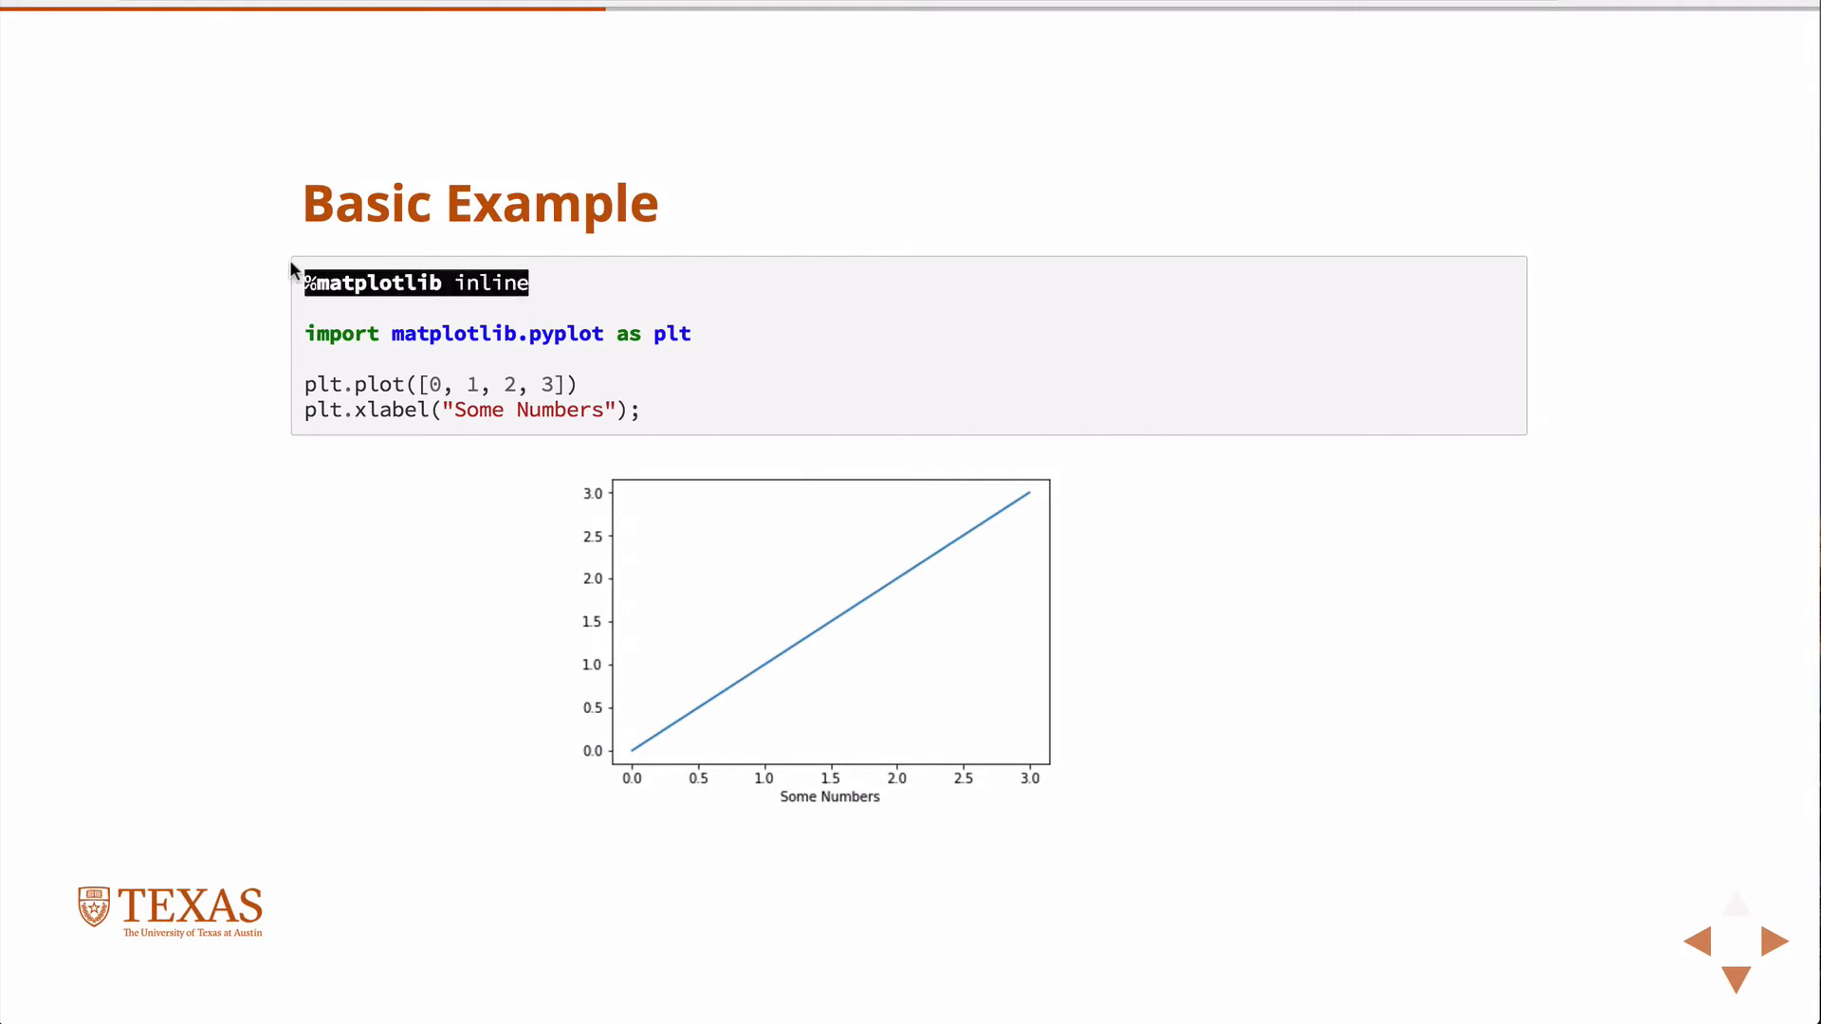
{"action": "mouse_move", "coordinate": [310, 316]}
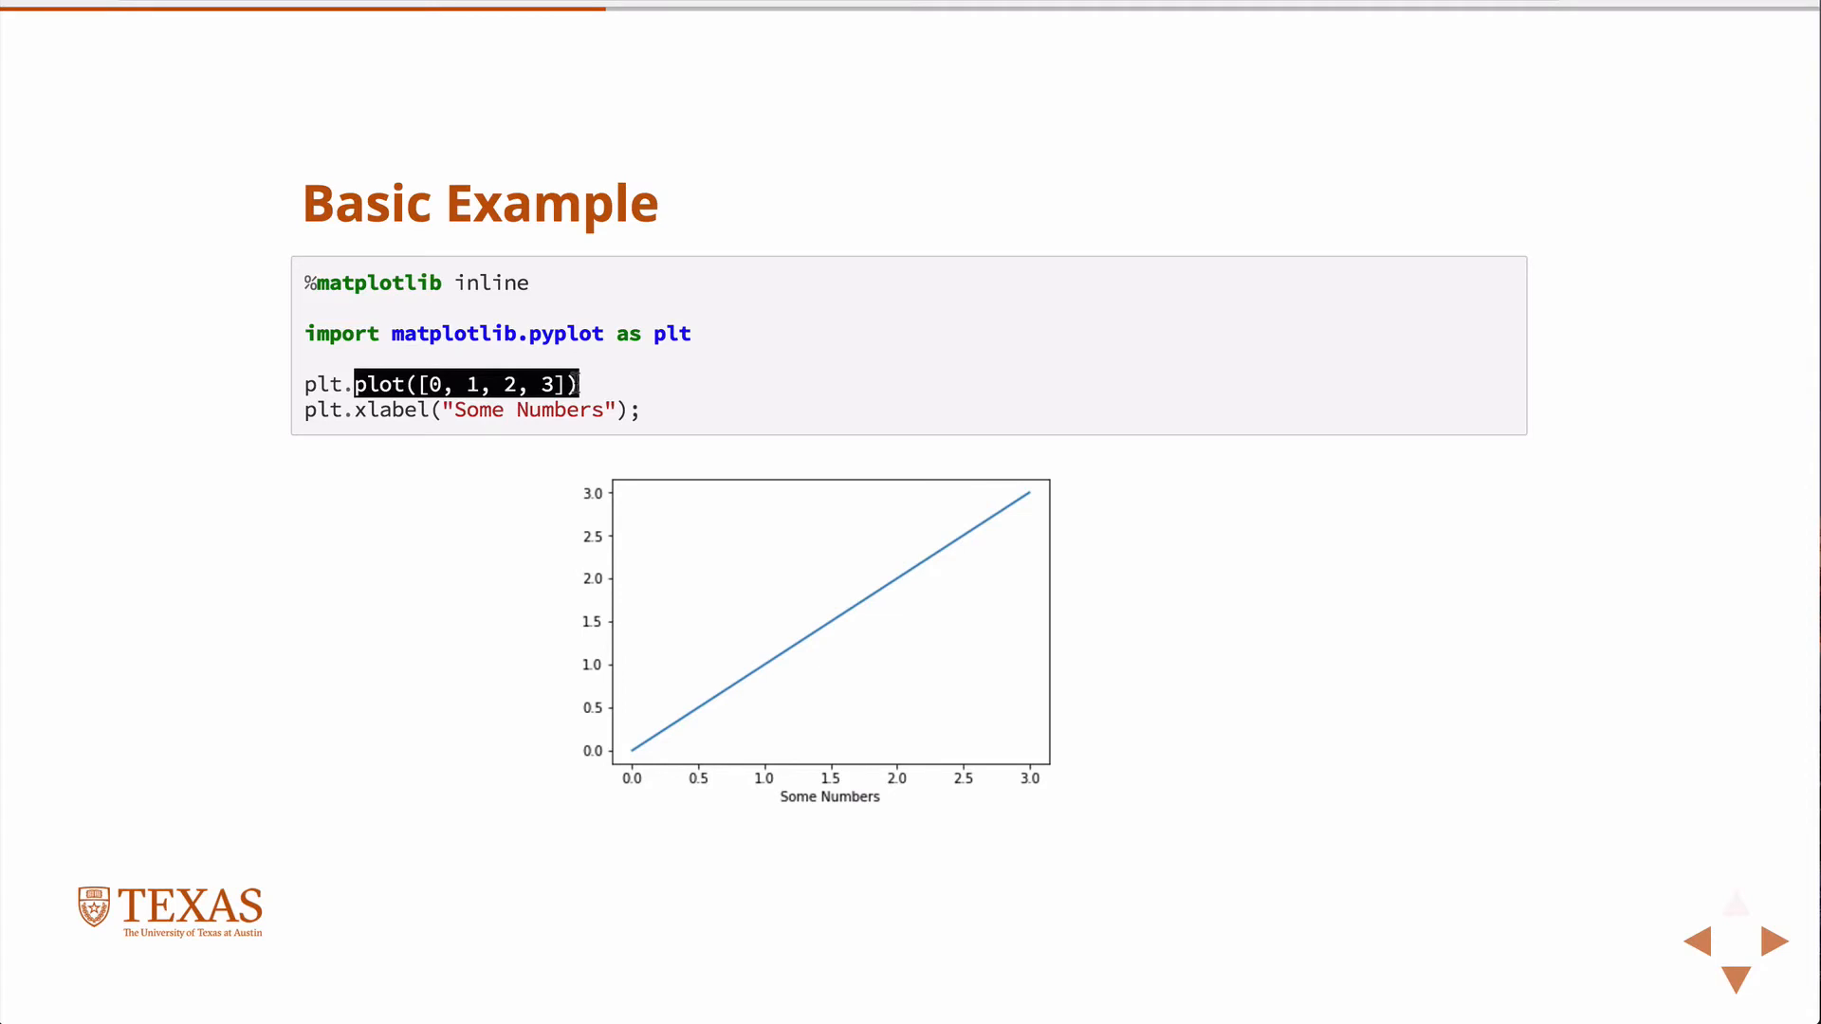
{"action": "mouse_move", "coordinate": [778, 616]}
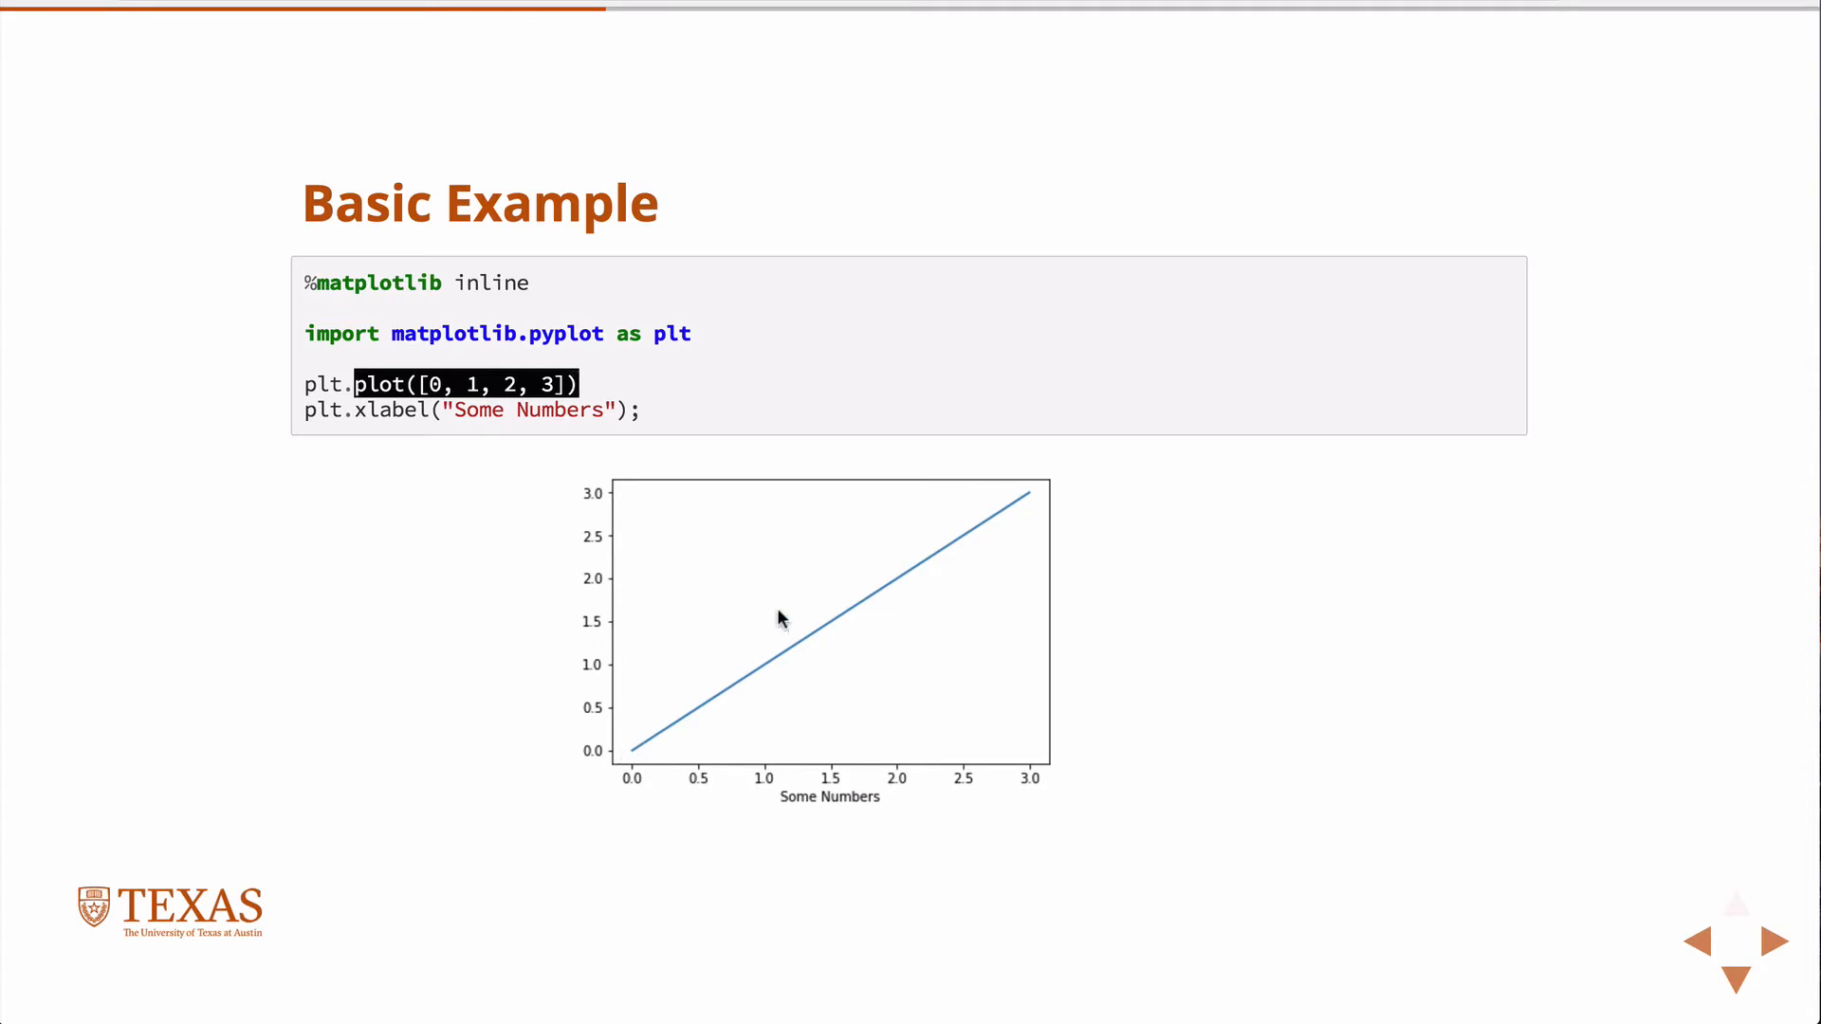
{"action": "mouse_move", "coordinate": [827, 521]}
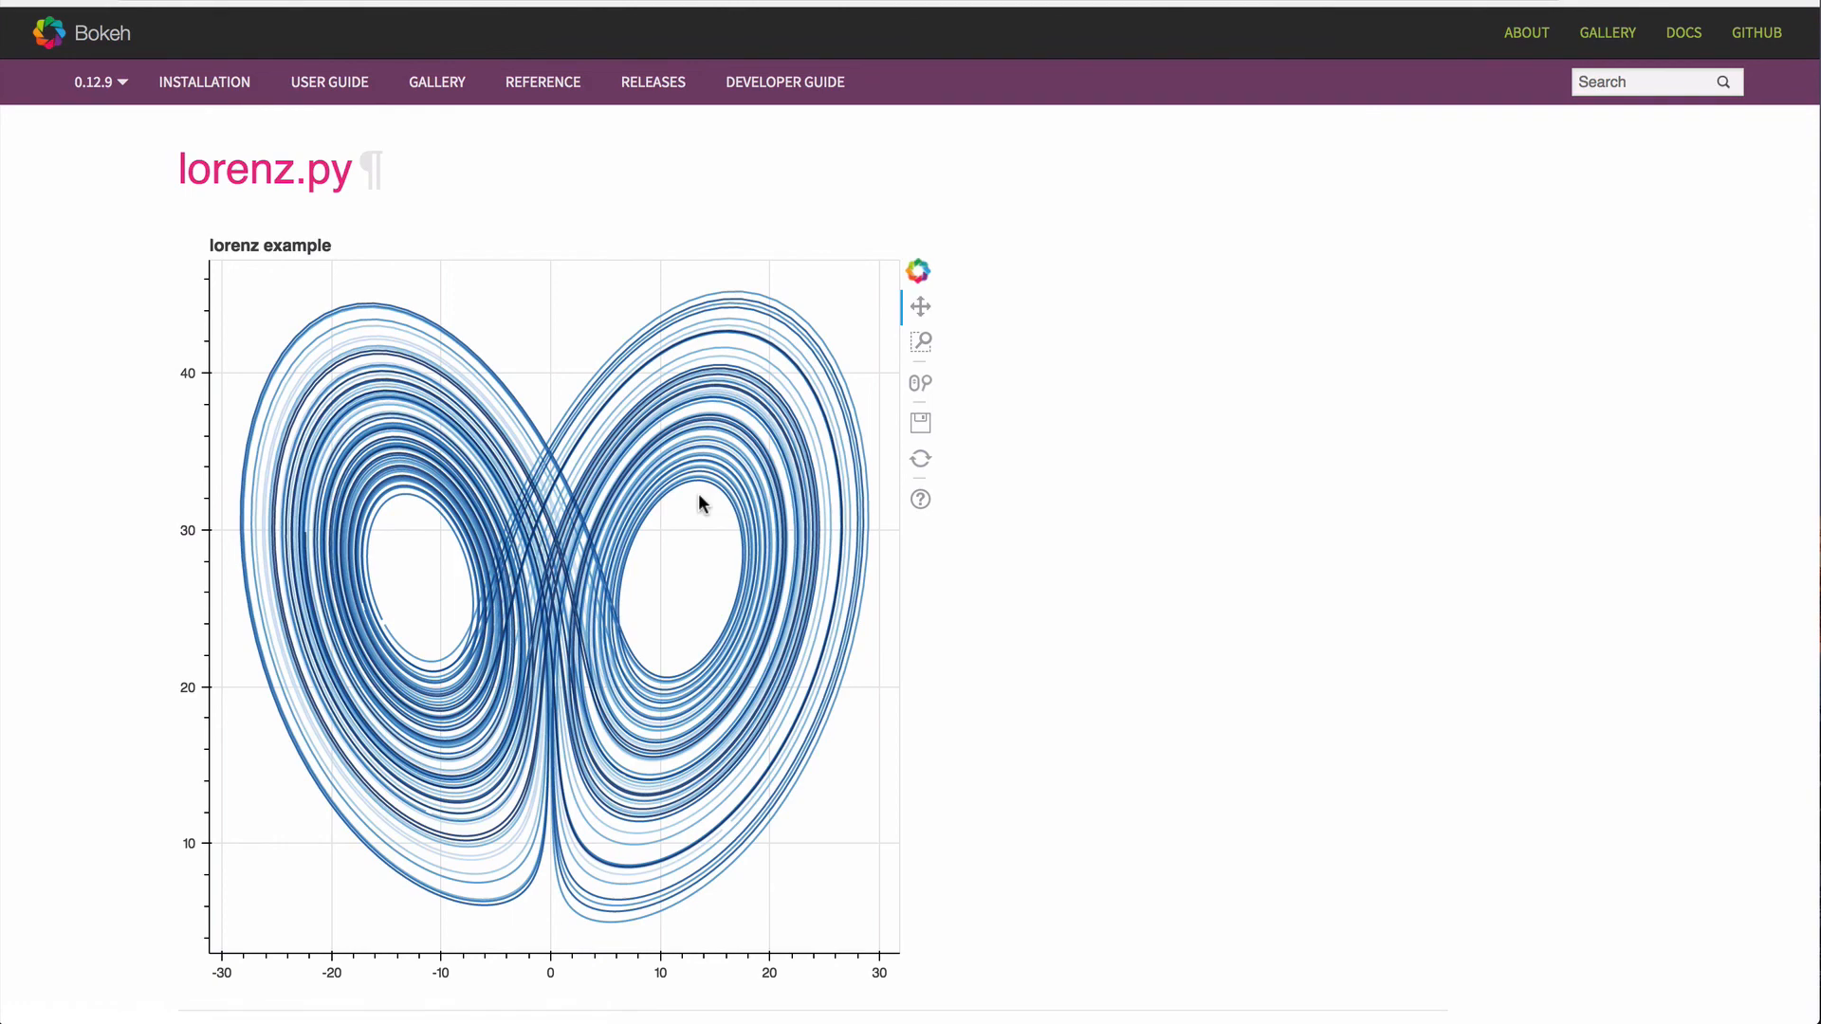
Select the Box Zoom tool in the Lorenz attractor plot's toolbar.
{"action": "left_click", "coordinate": [919, 341]}
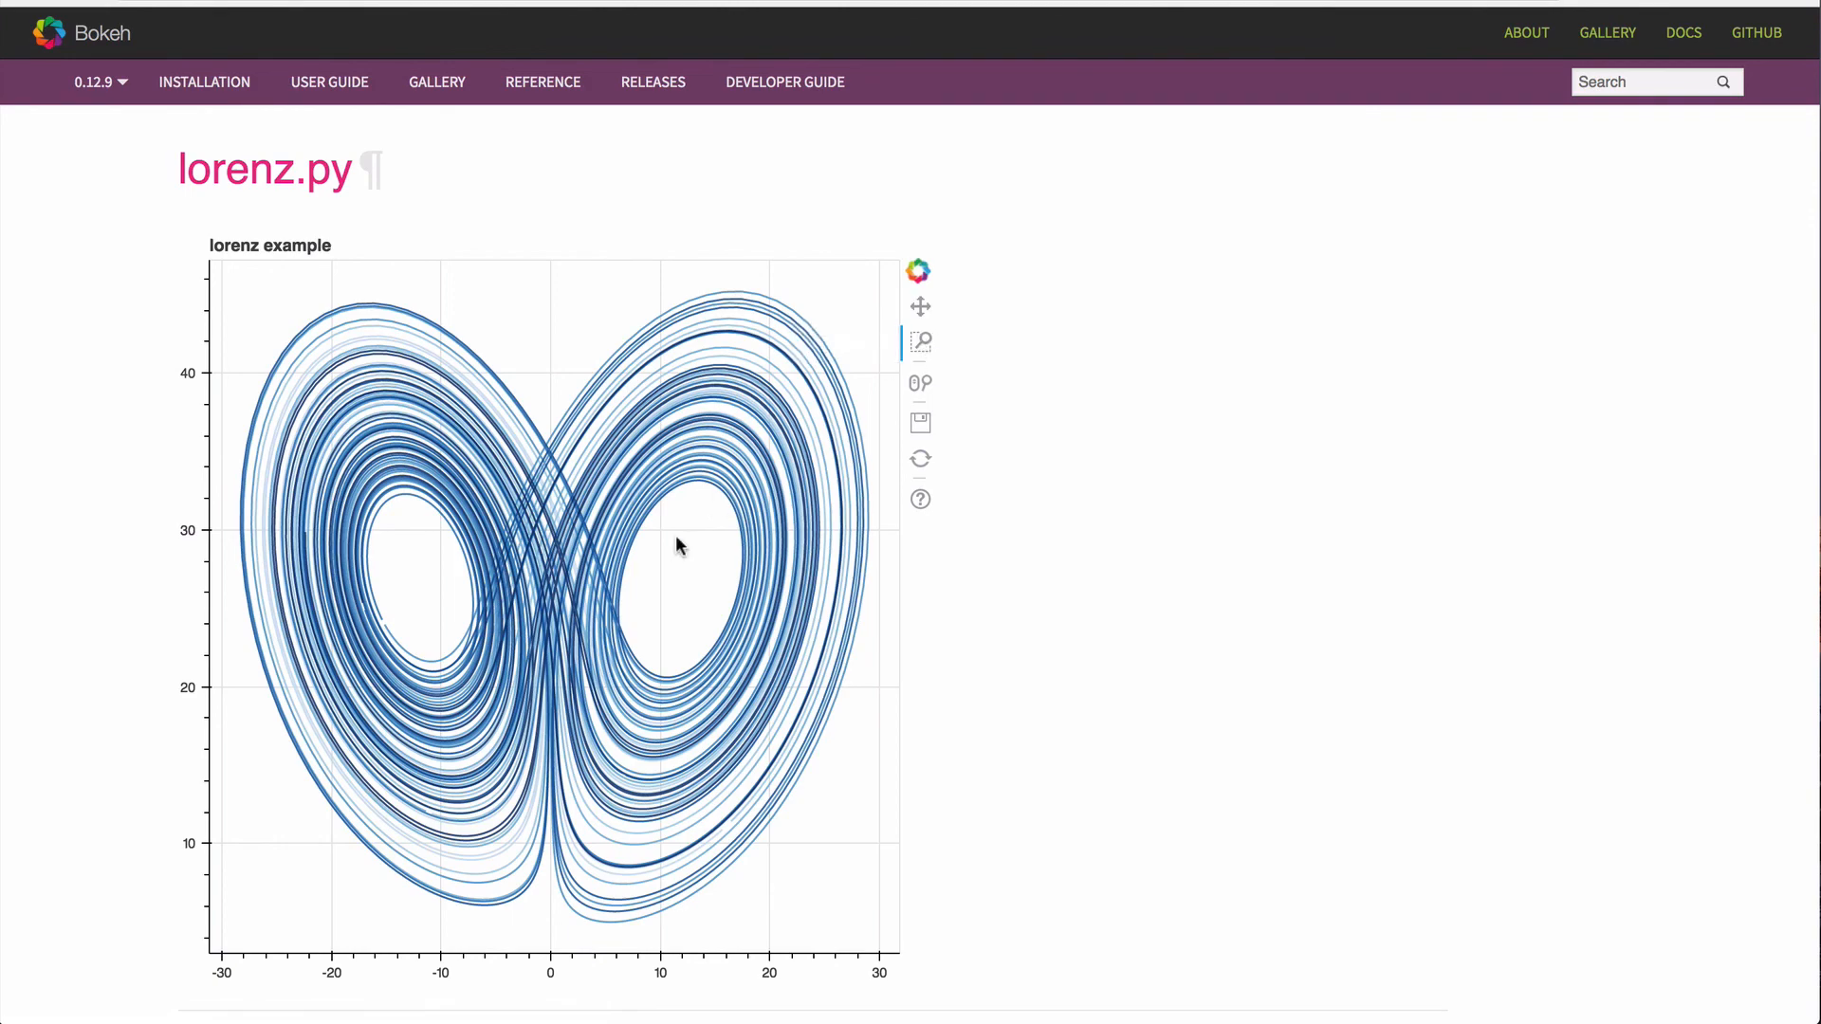